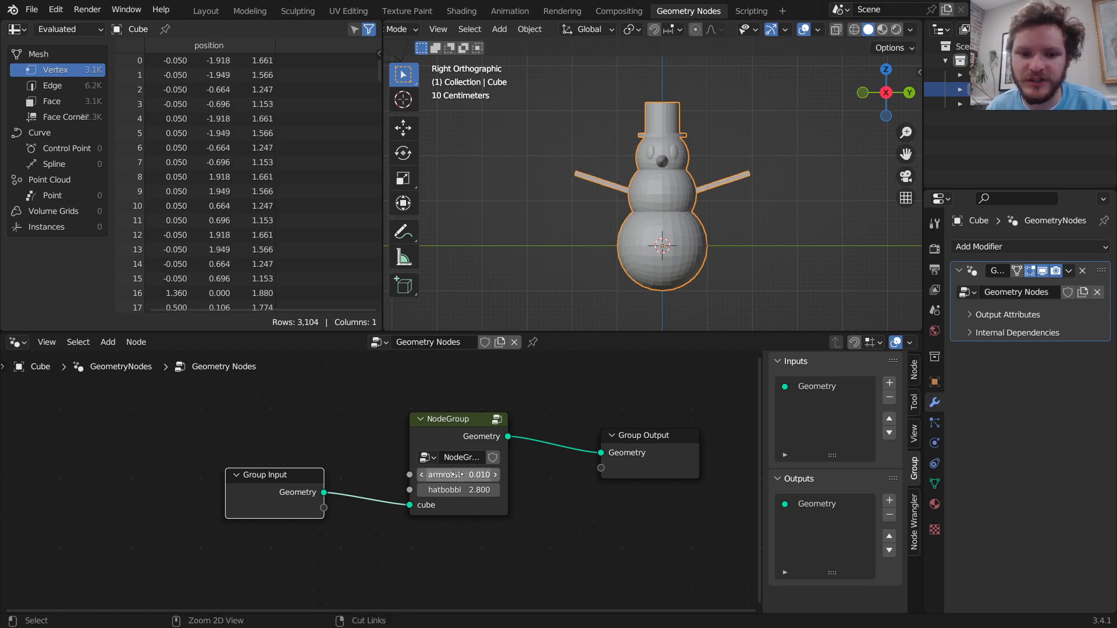
Drop a Transform node onto the link between the snowman NodeGroup and Group Output.
drag(470, 475, 456, 474)
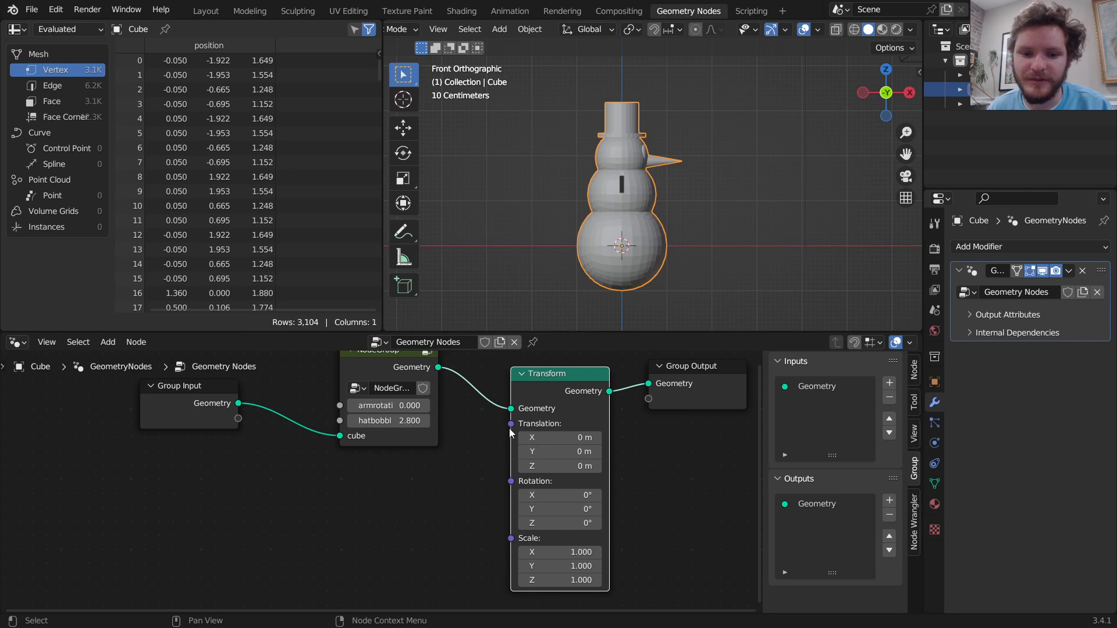
mouse_move(510, 423)
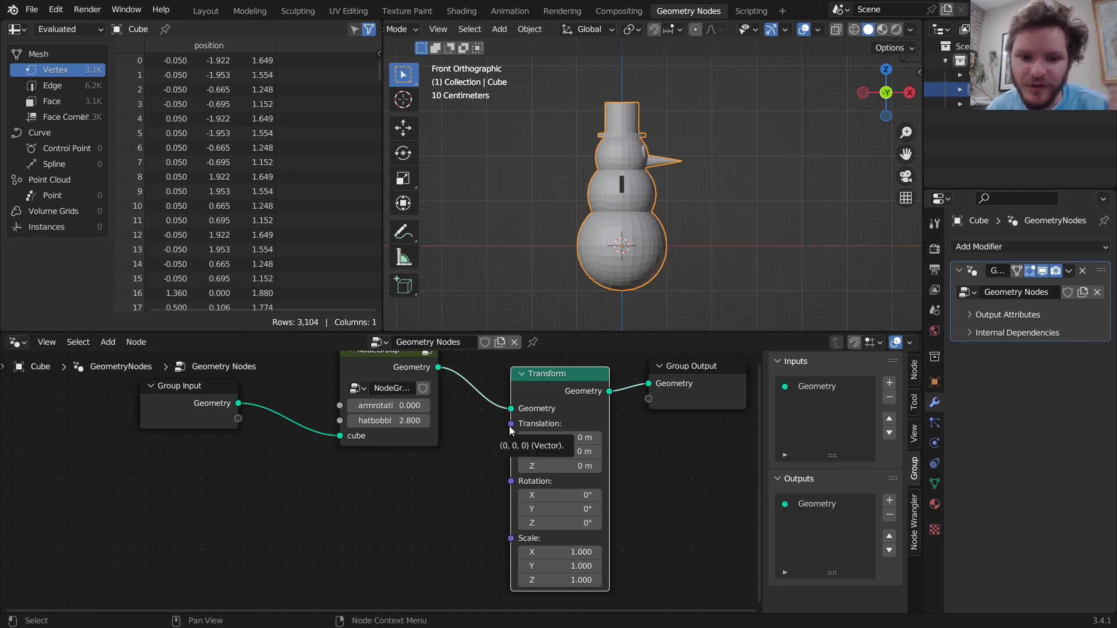
Feed the Transform translation from Combine XYZ, adding a Scene Time node for seconds.
click(510, 423)
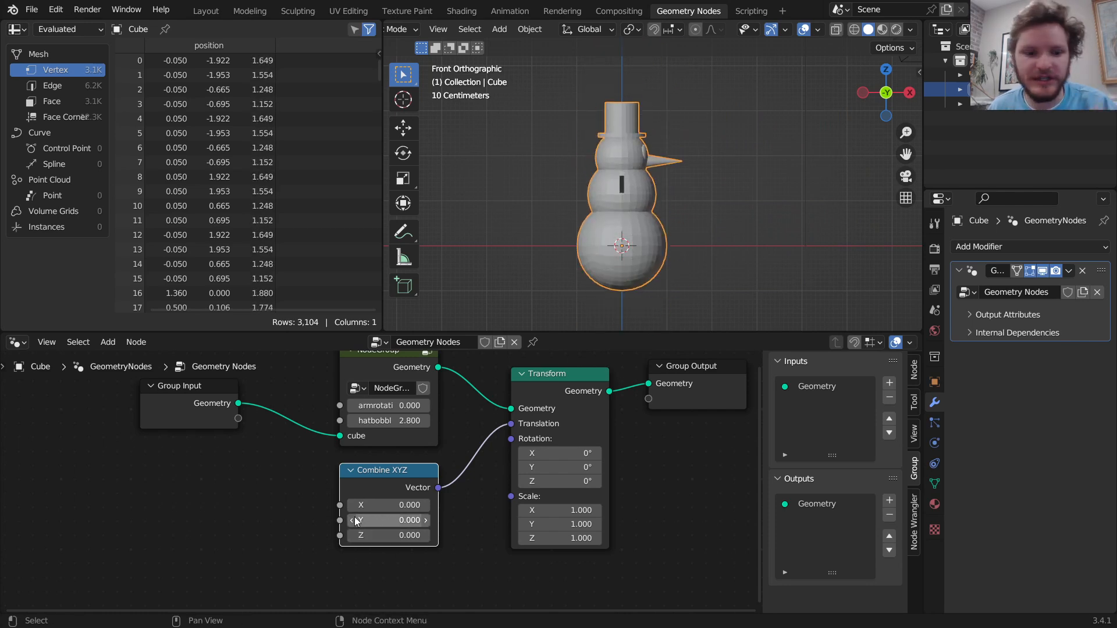
text(time)
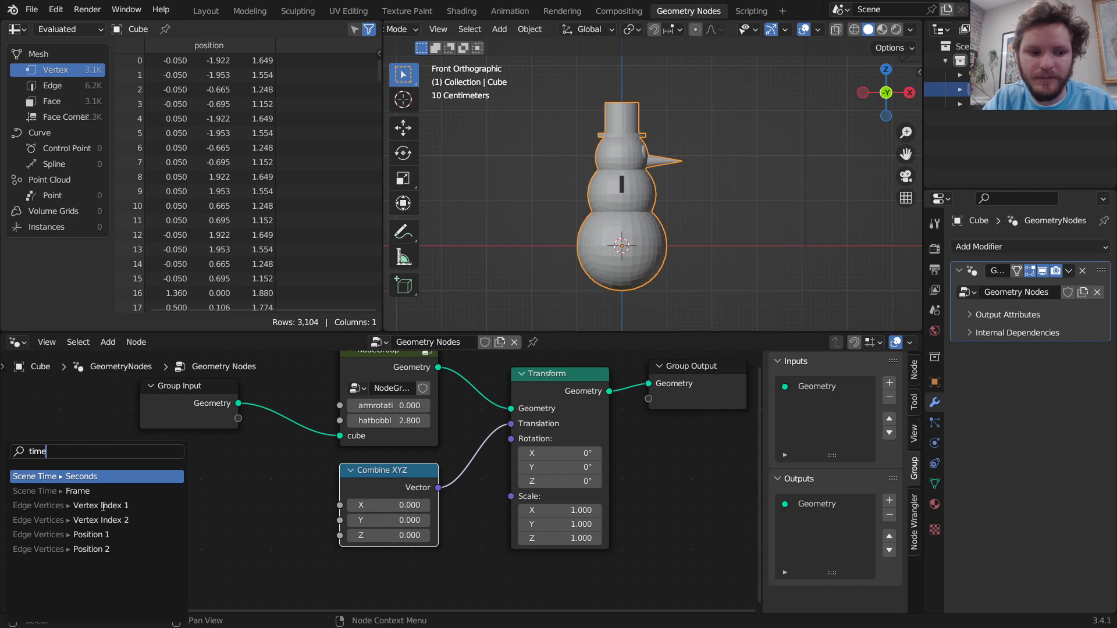
click(55, 476)
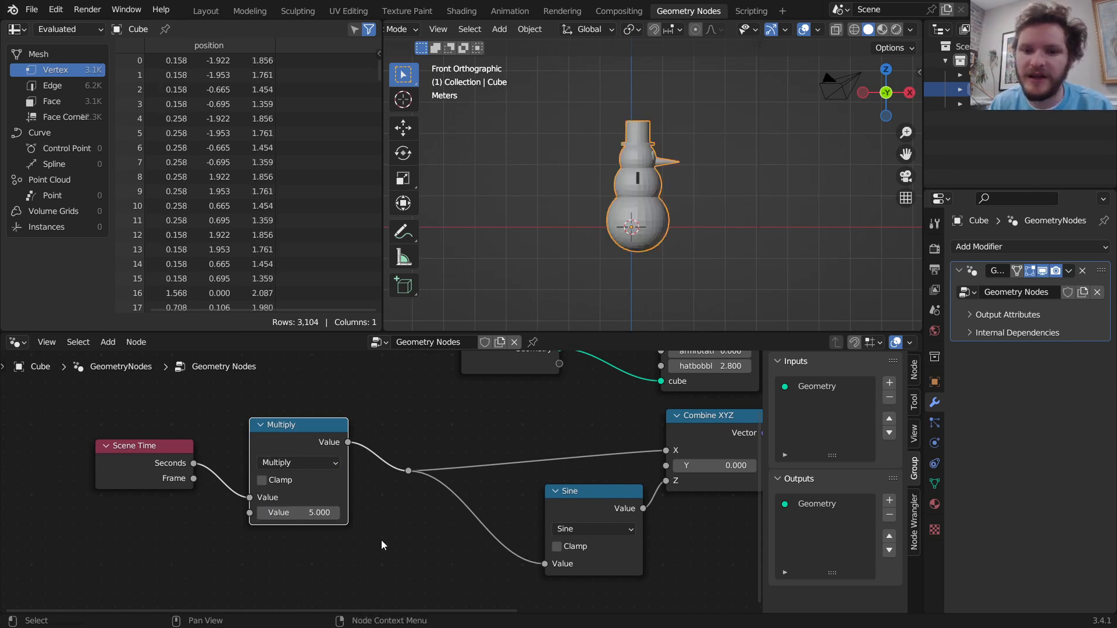
Add a second Multiply node set to 0.5 before the Combine XYZ X input.
key(space)
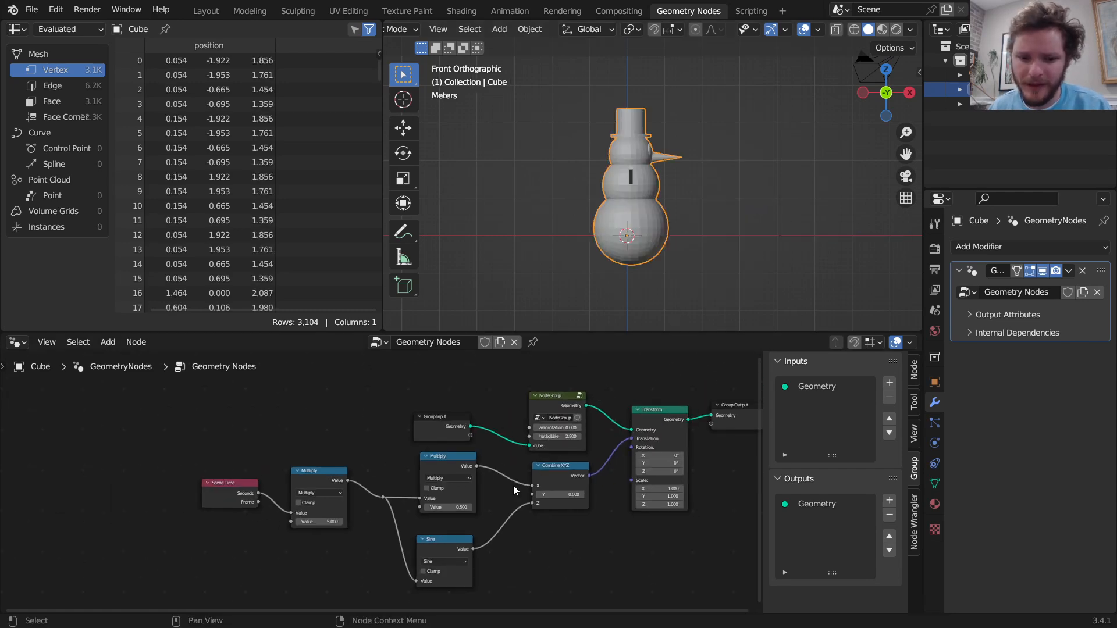
Insert a Map Range mapping the sine from -1–1 to 1–2 with Smoother Step interpolation.
click(108, 342)
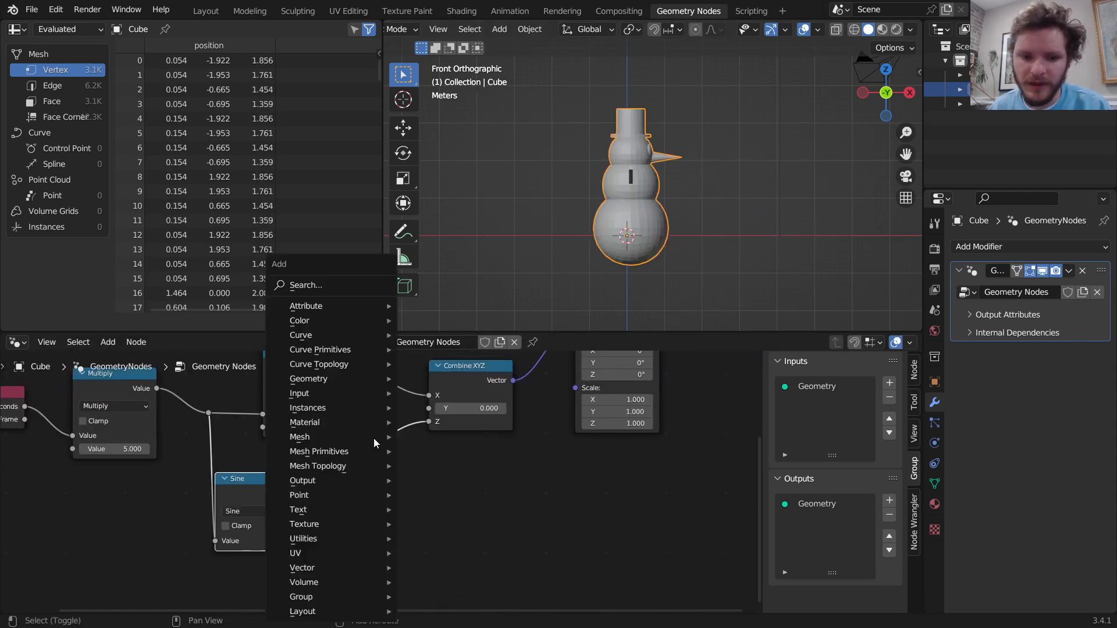
text(rang)
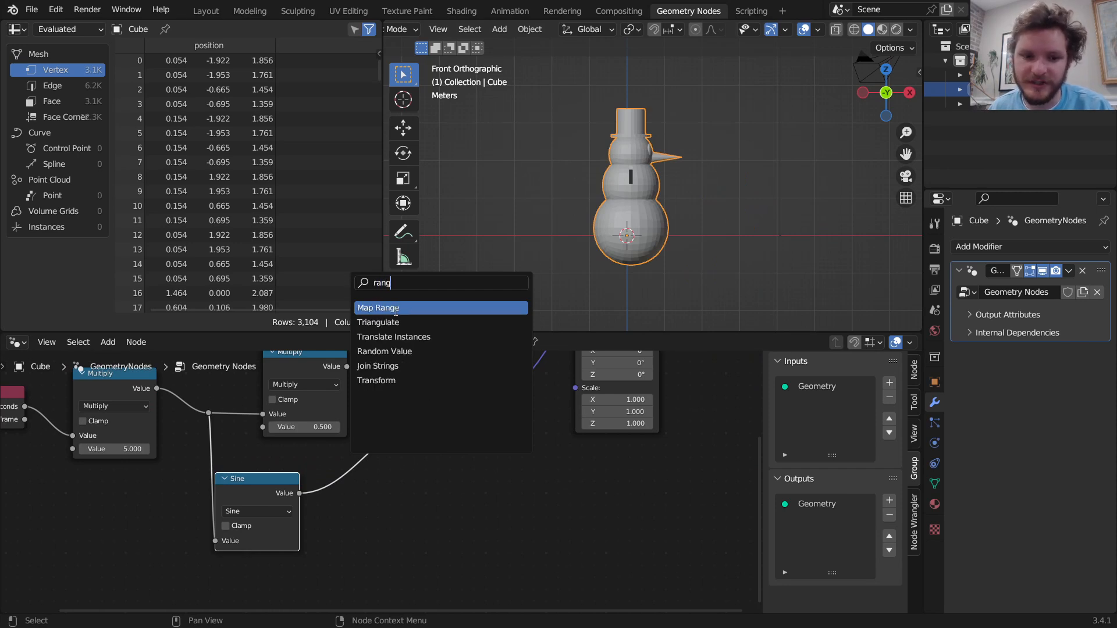
click(378, 307)
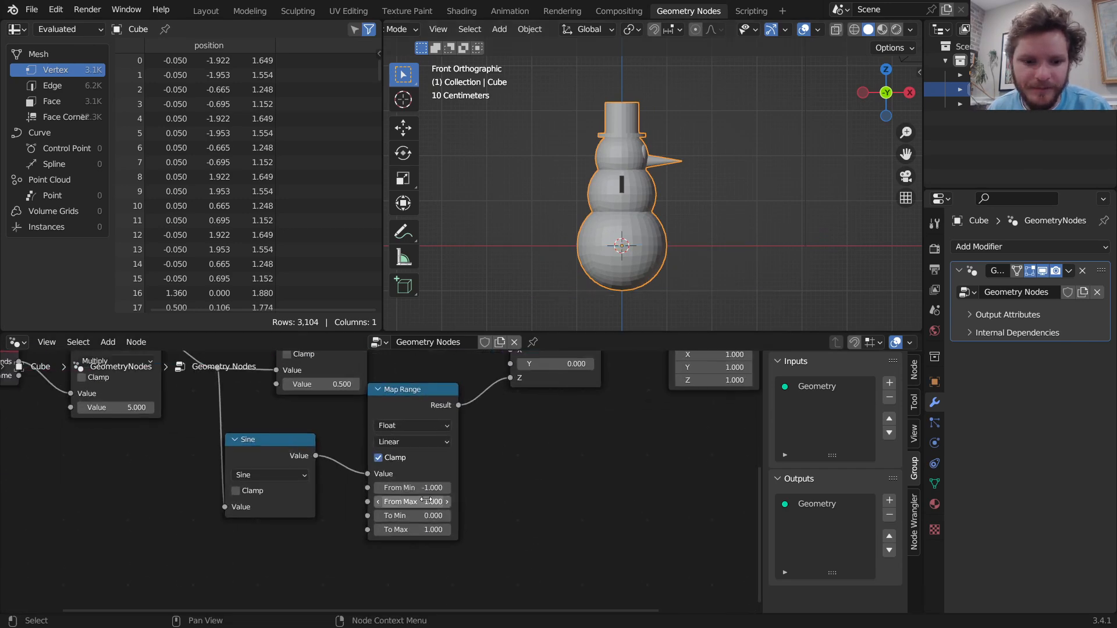
text(2.000)
text(1.000)
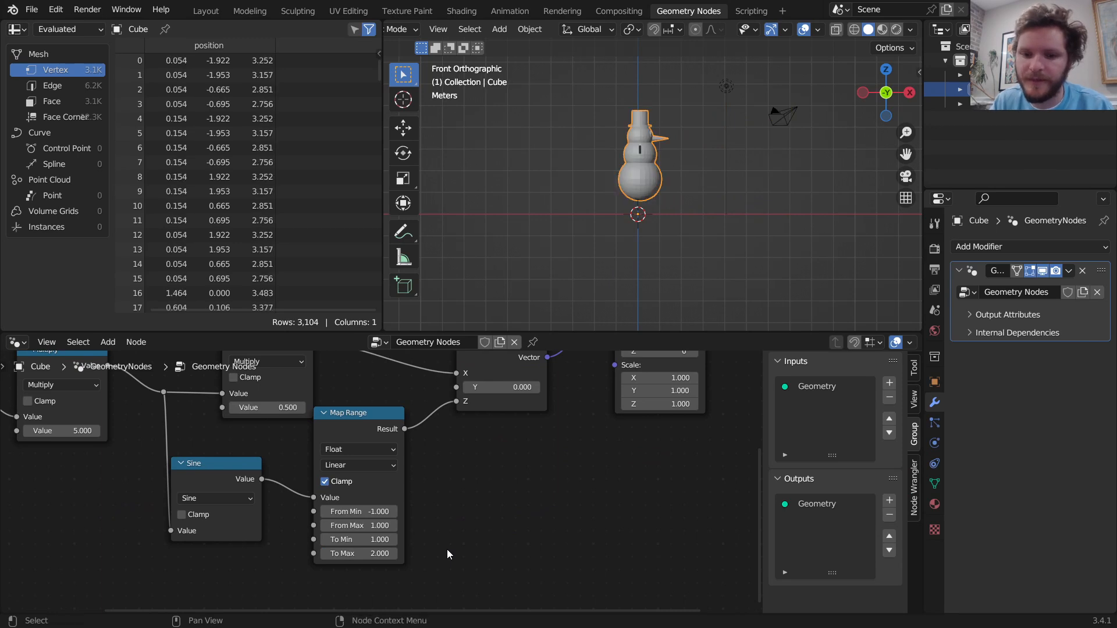
click(358, 464)
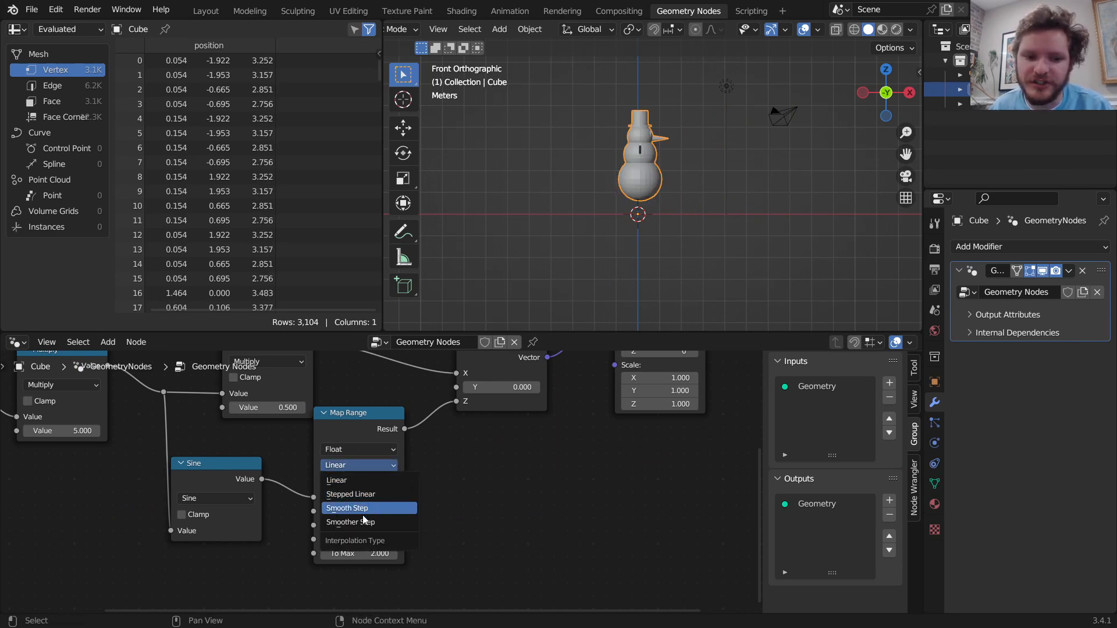
click(350, 522)
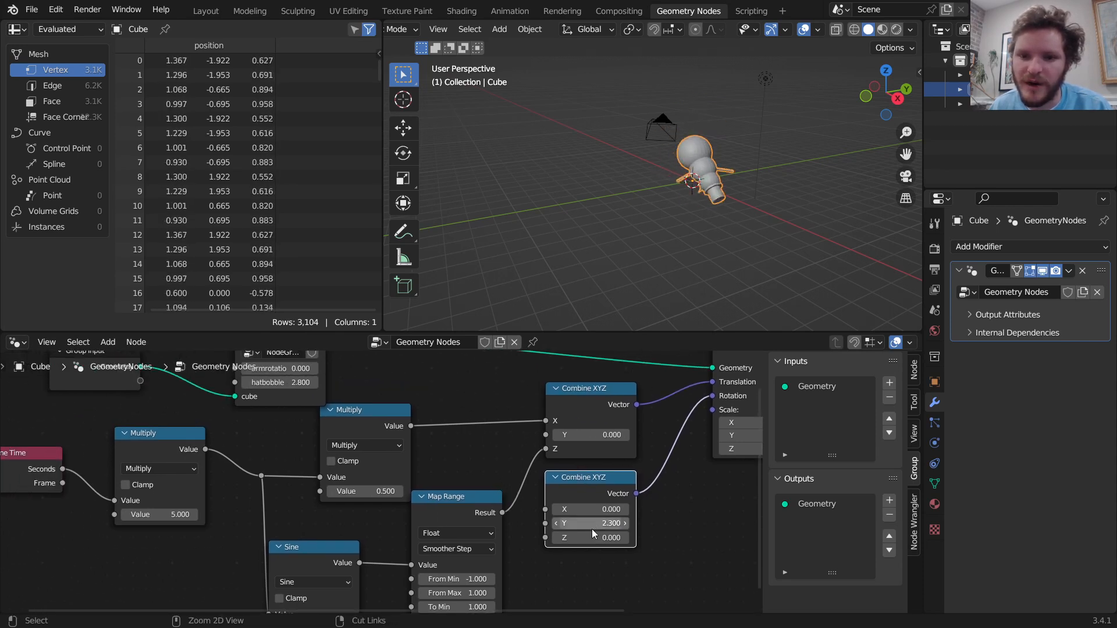
Add a Math node set to Add below the Combine XYZ nodes.
drag(590, 523, 590, 523)
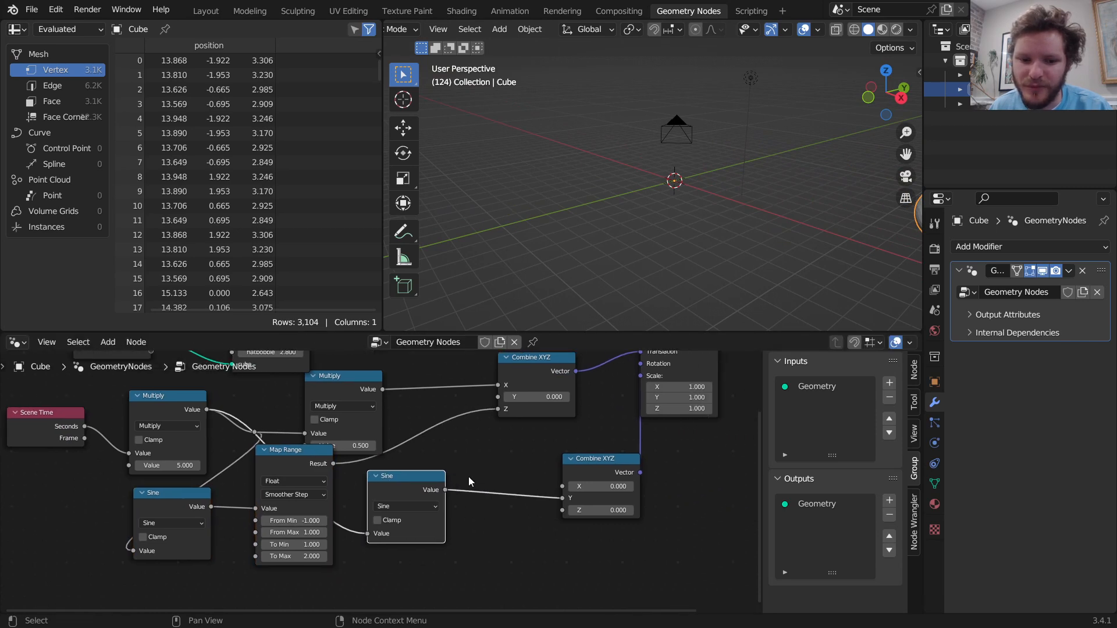
text(mat)
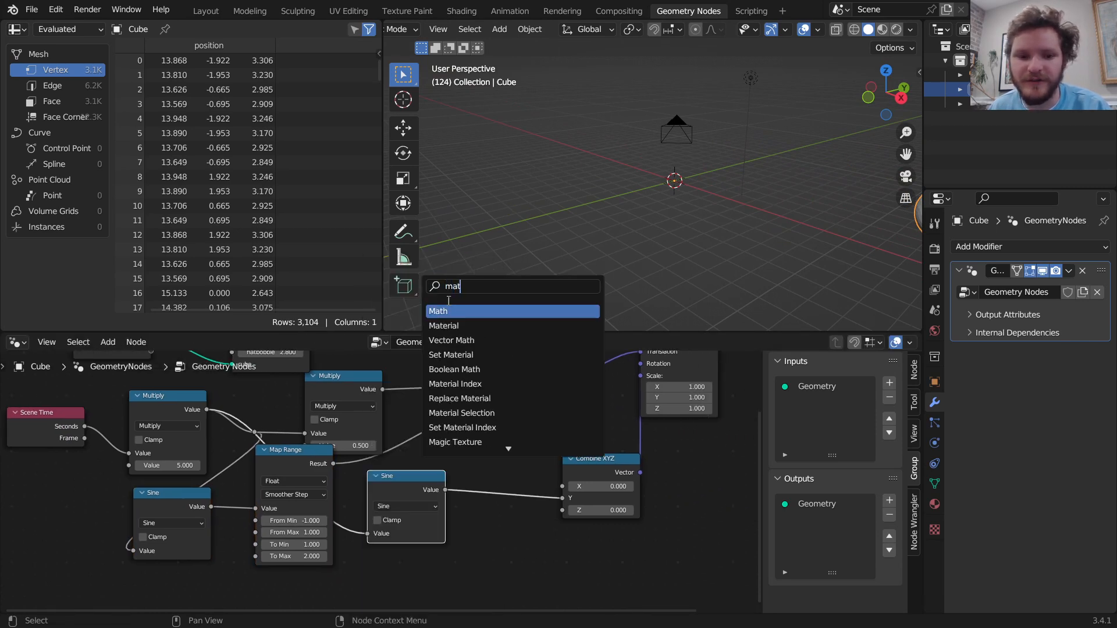
click(437, 311)
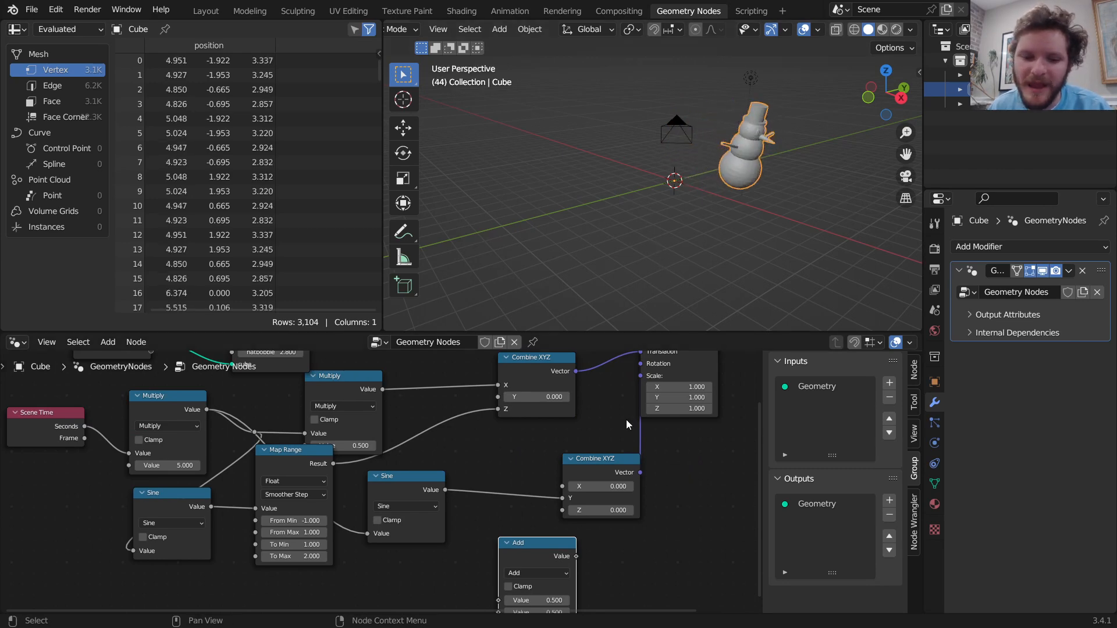
click(582, 438)
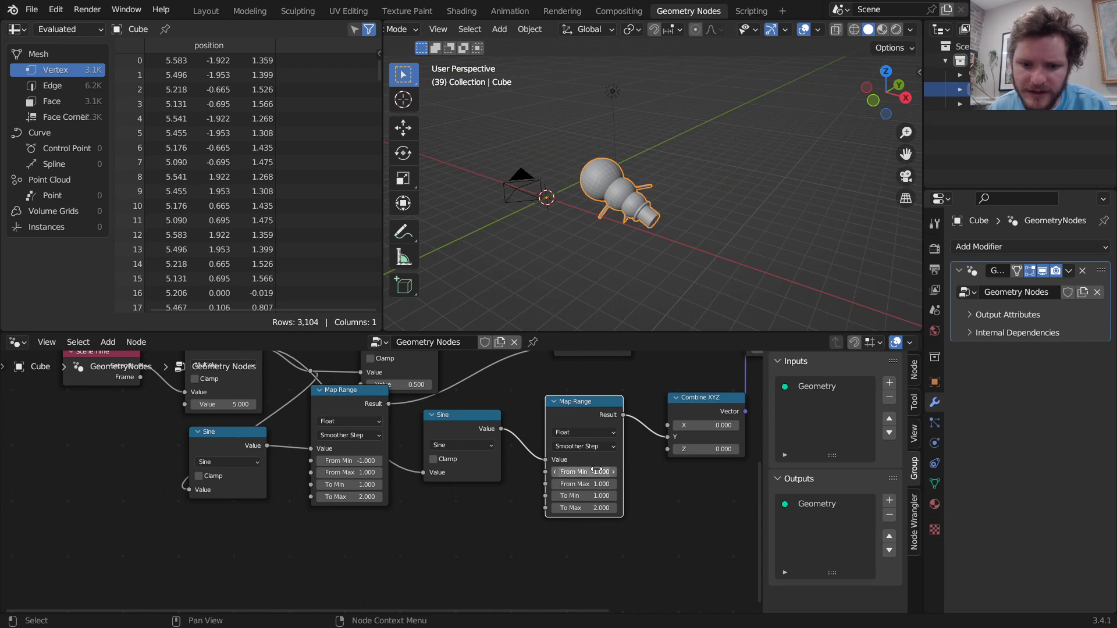
Set the rotation sine's Map Range To Min to -0.25 and To Max to 0.25.
click(583, 495)
text(n)
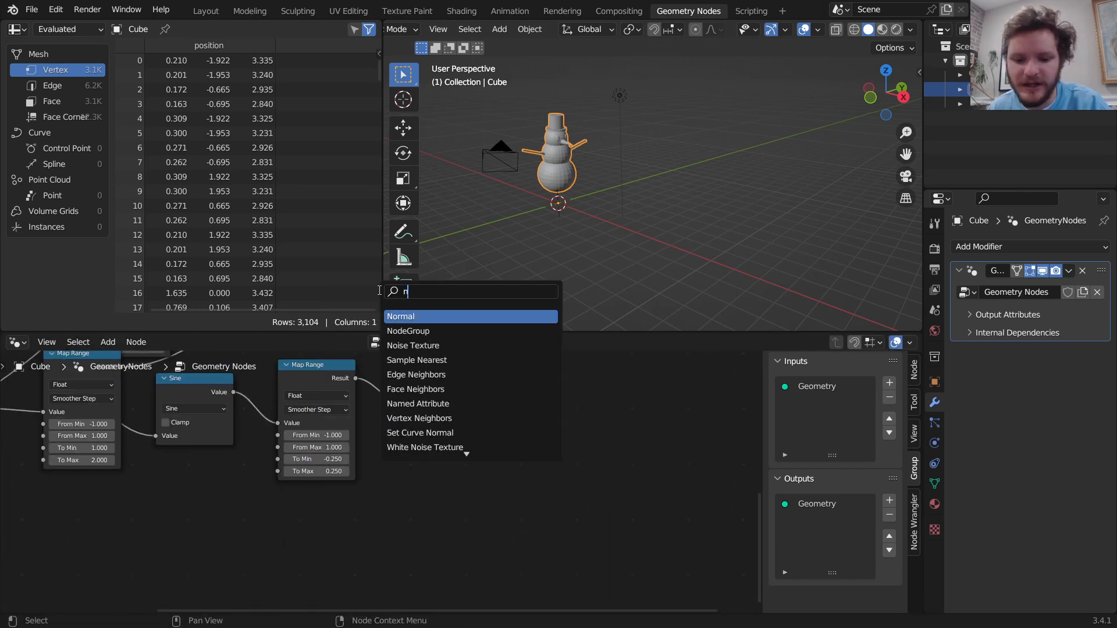
Add a Noise Texture node beneath the rotation Map Range and adjust its Detail.
click(413, 345)
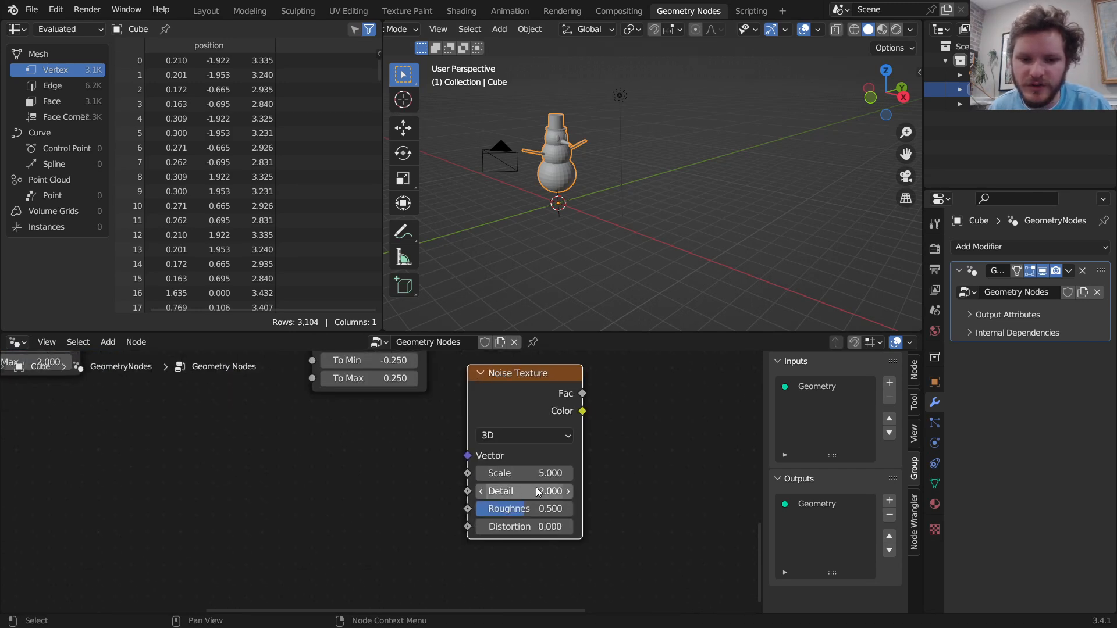
click(525, 435)
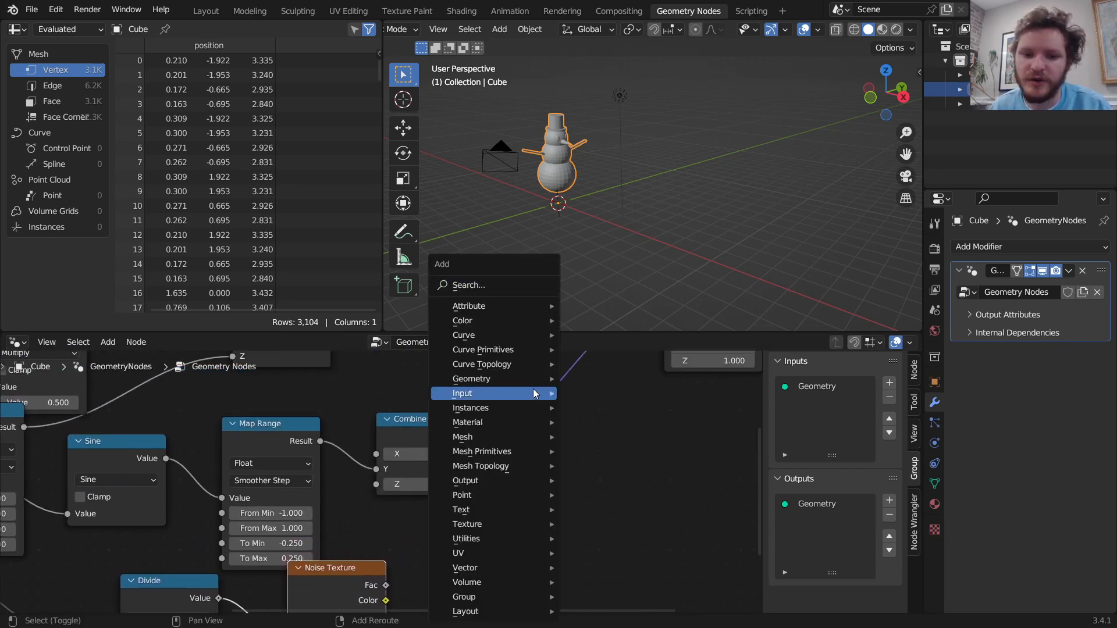
Drive the 1D noise W from Divide (10) and add a vector math node for its Color.
text(vec)
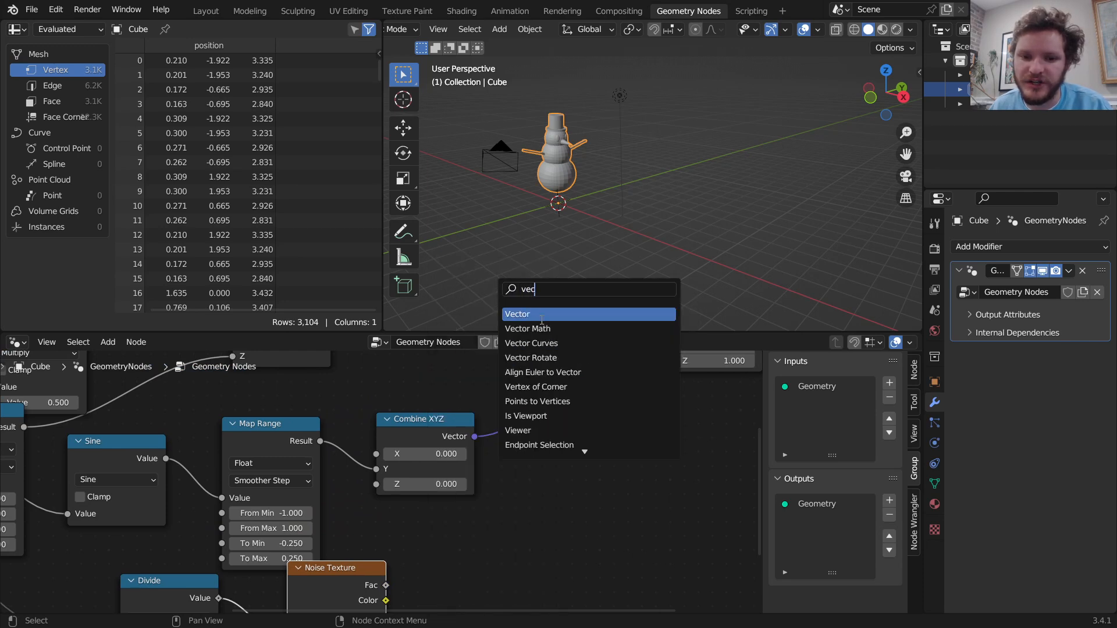
click(517, 314)
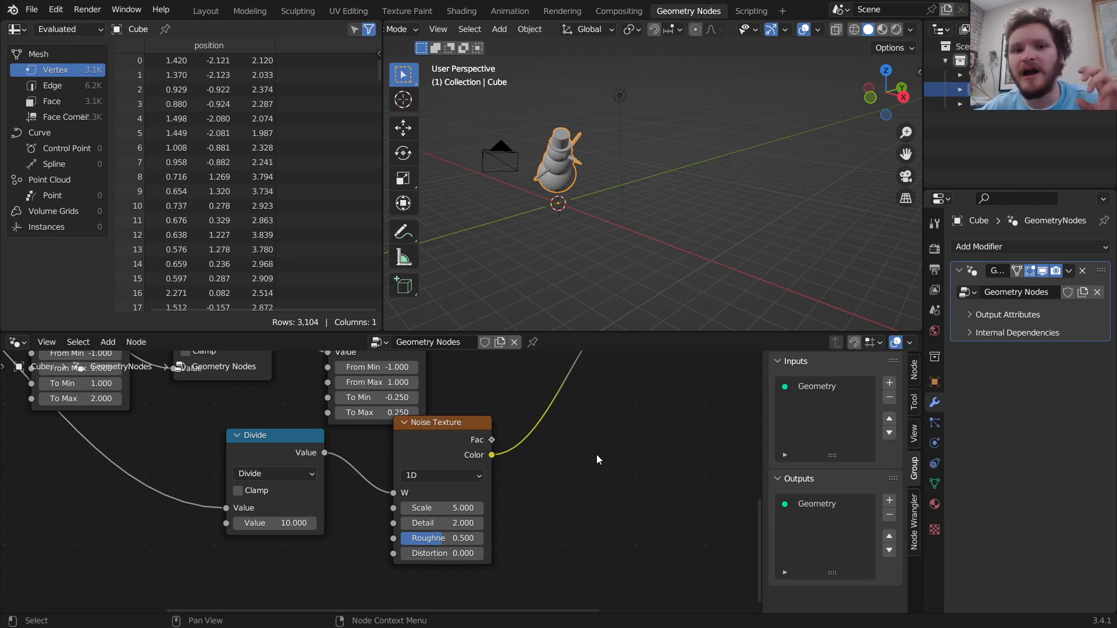
click(885, 70)
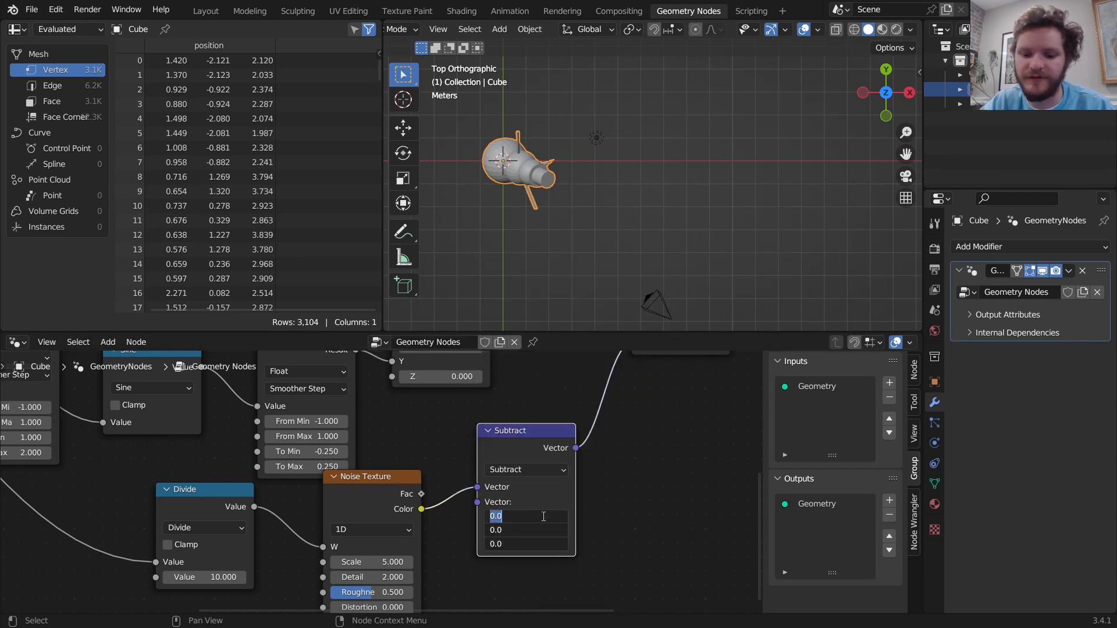
Enter 0.5 in the Subtract vector node and change the duplicated node's operation.
text(0.500)
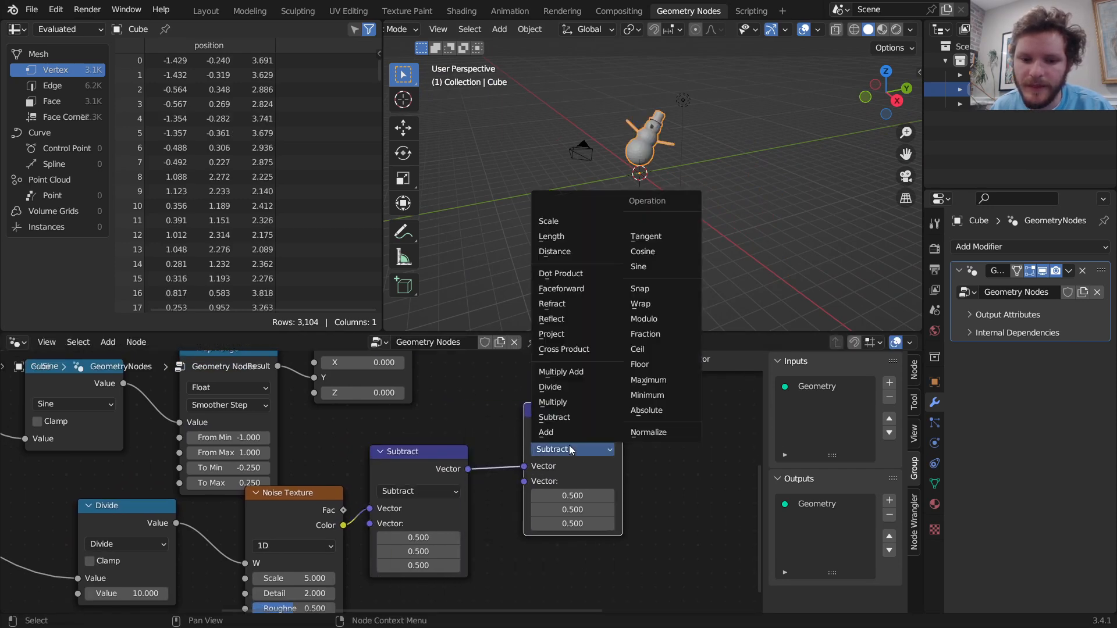
click(551, 409)
text(snowm)
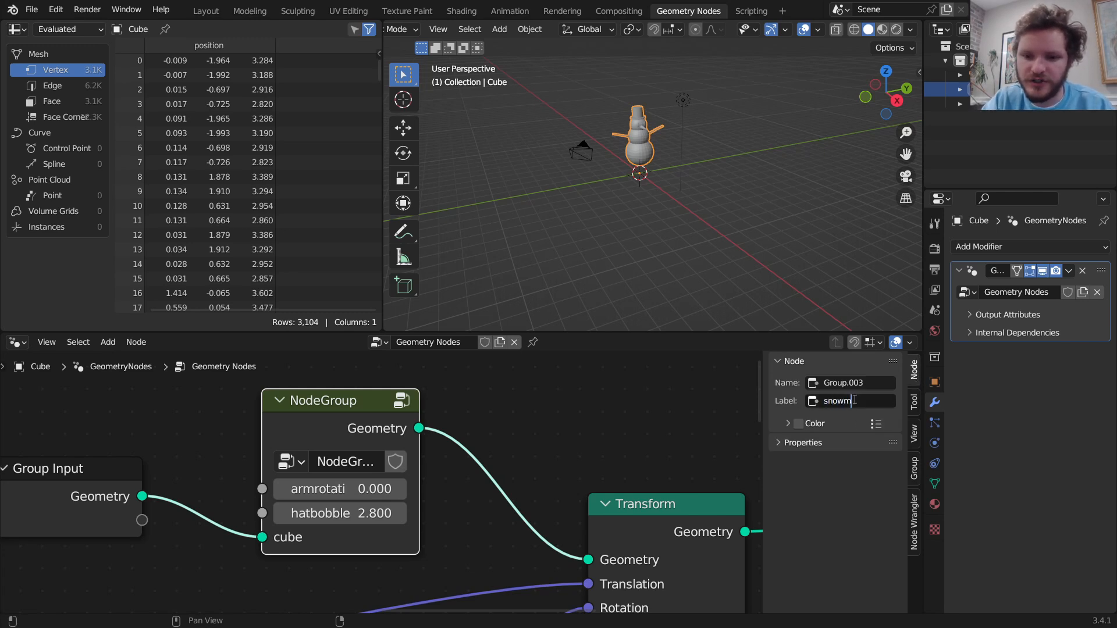
Label the Transform node 'jumping' in the Node panel.
click(664, 504)
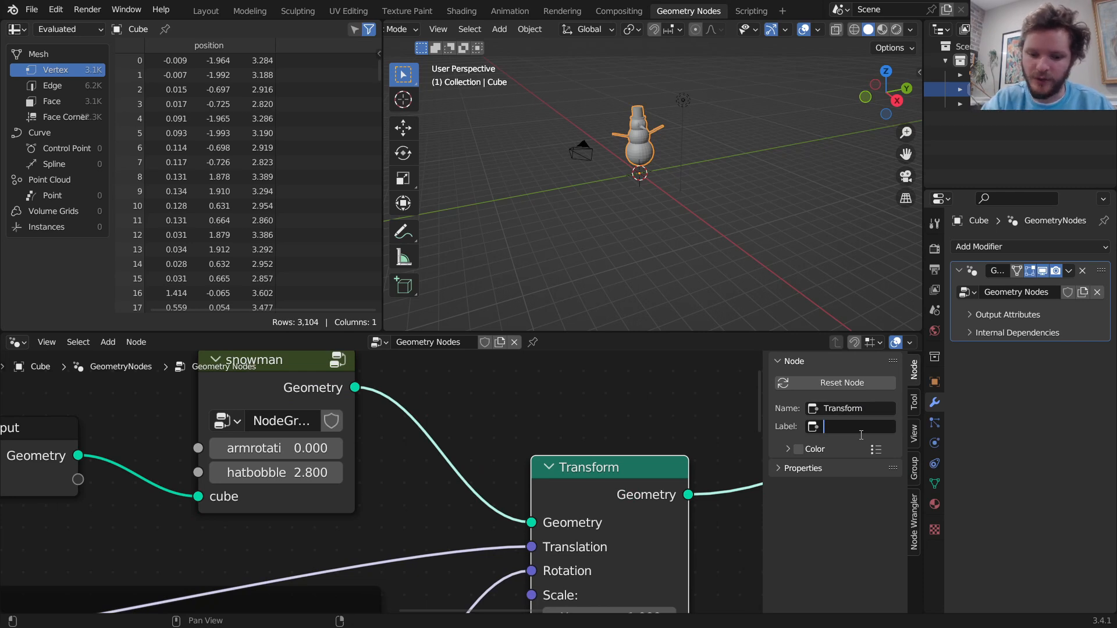
text(jumping)
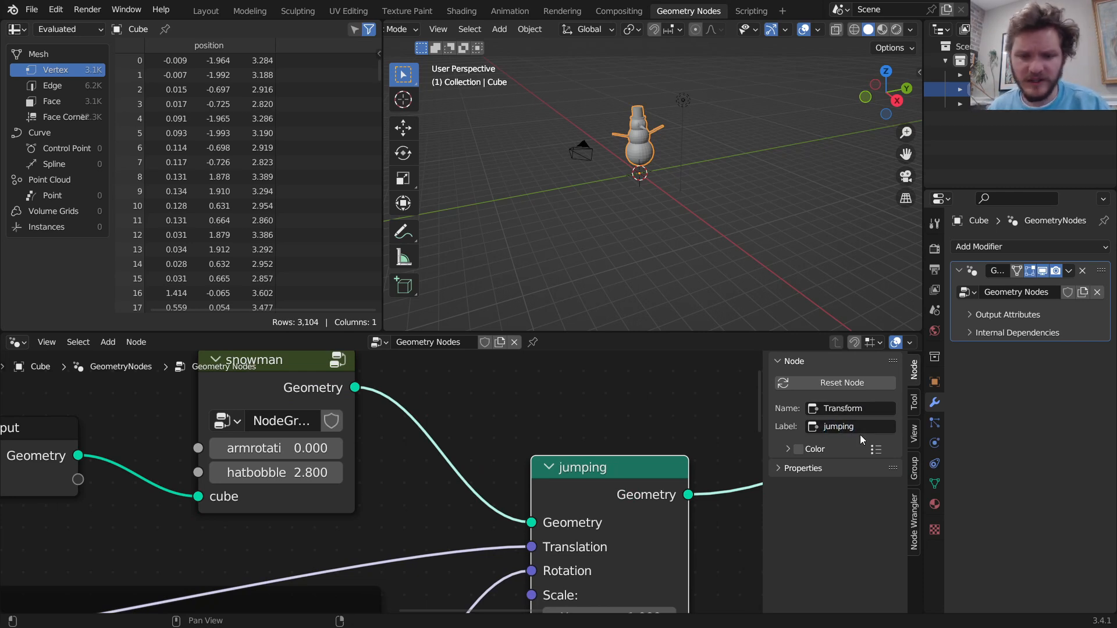